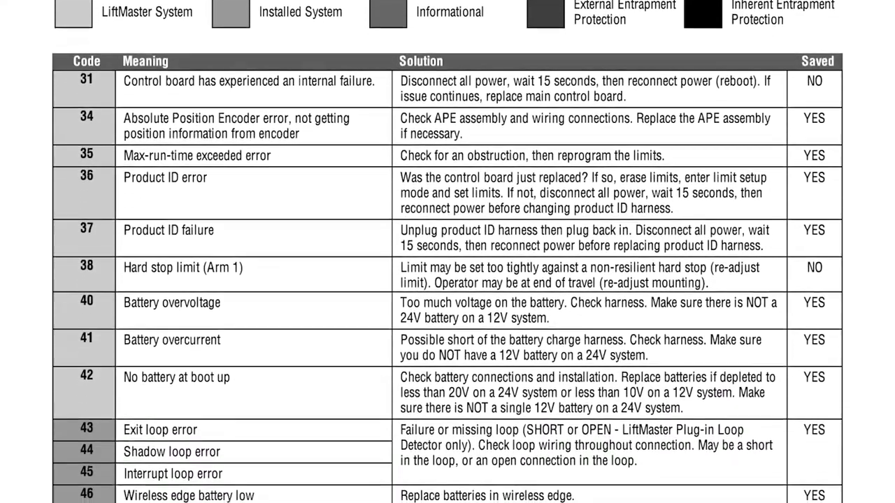
{"action": "scroll", "scroll_direction": "down", "scroll_amount": 3}
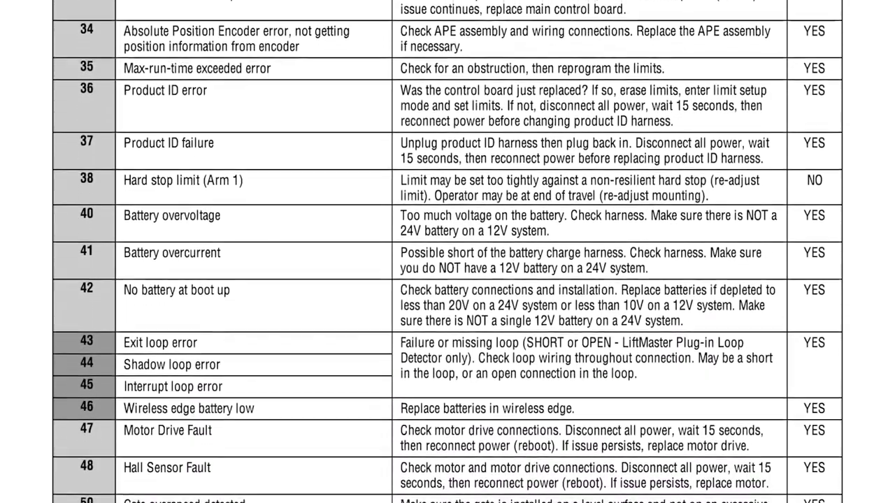
{"action": "scroll", "scroll_direction": "down", "scroll_amount": 3}
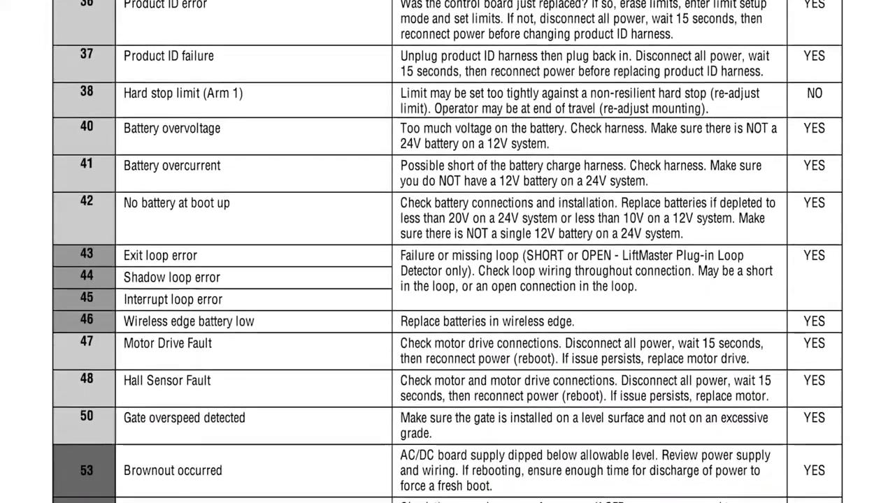